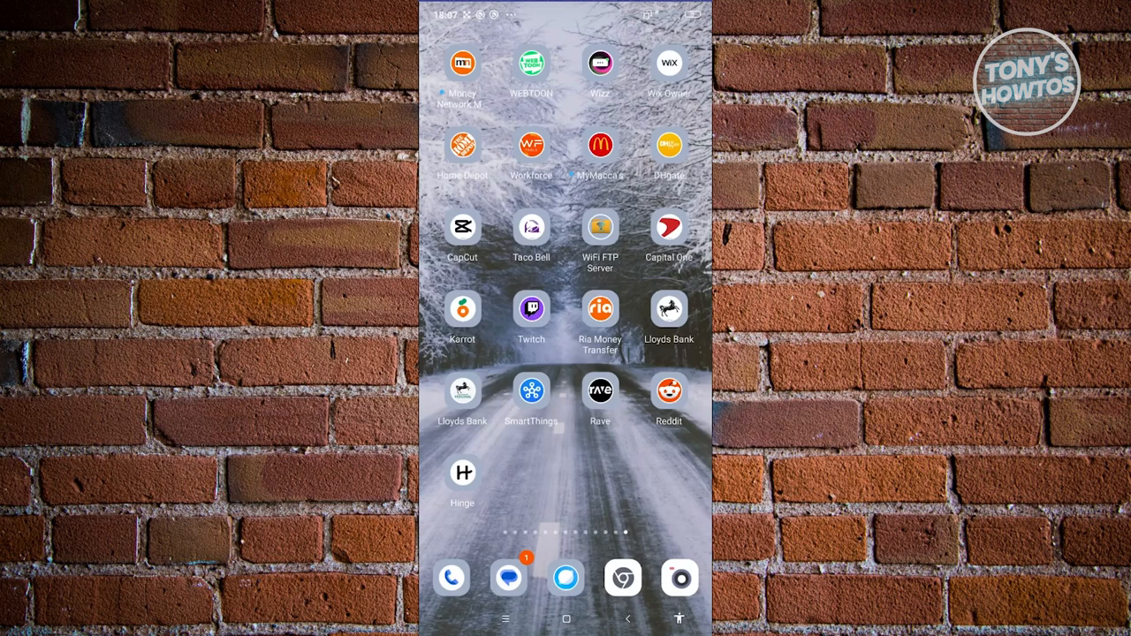
# Launch Hinge from its home screen icon
pyautogui.click(462, 471)
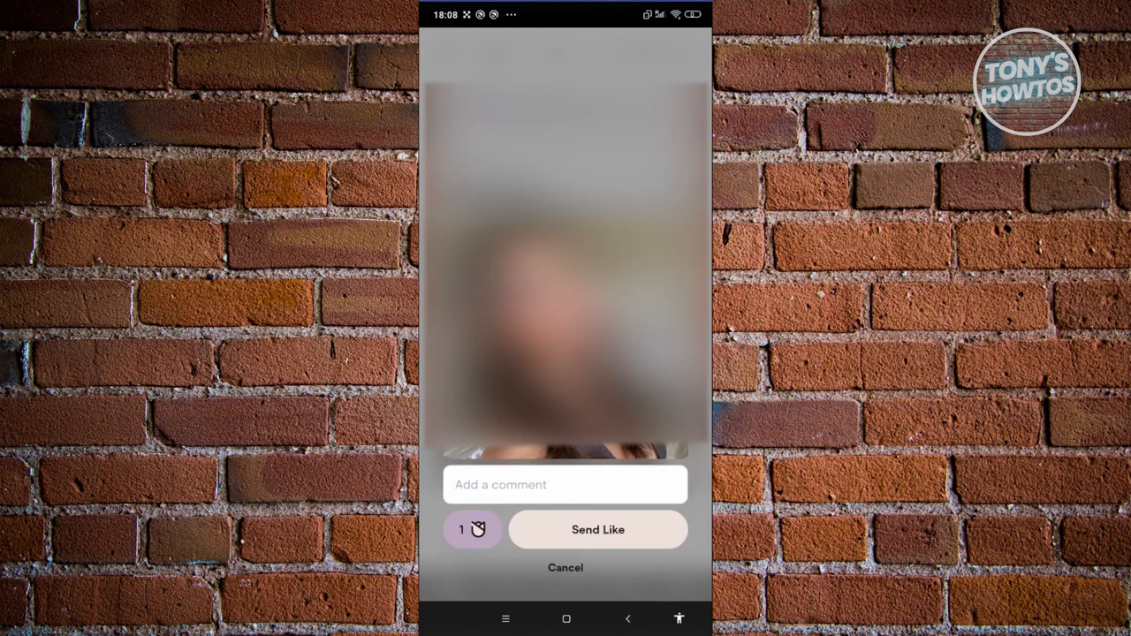
# Activate the comment field on the chosen profile's Send Like sheet
pyautogui.click(564, 484)
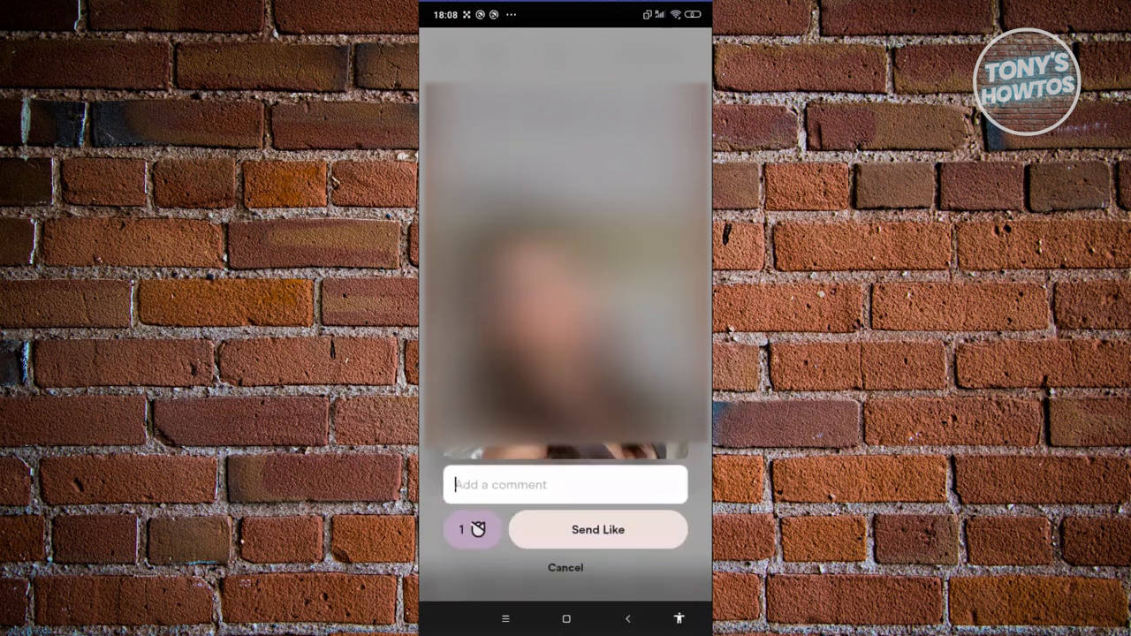
# Send the Like to the profile without a comment
pyautogui.click(597, 529)
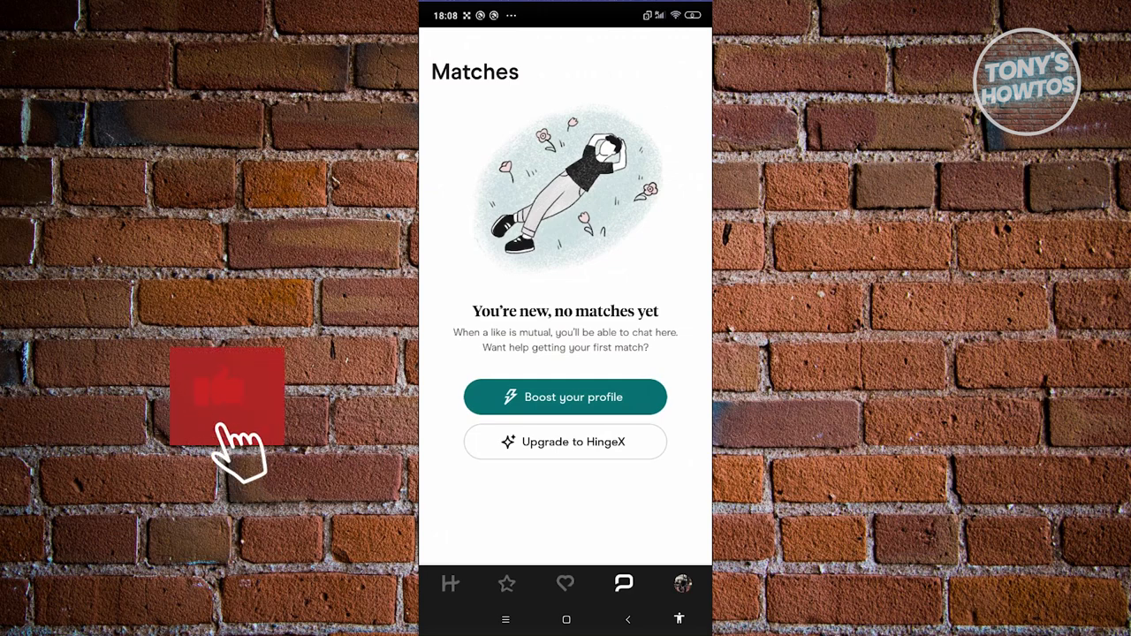
# Switch to the Matches tab showing no matches yet
pyautogui.click(227, 397)
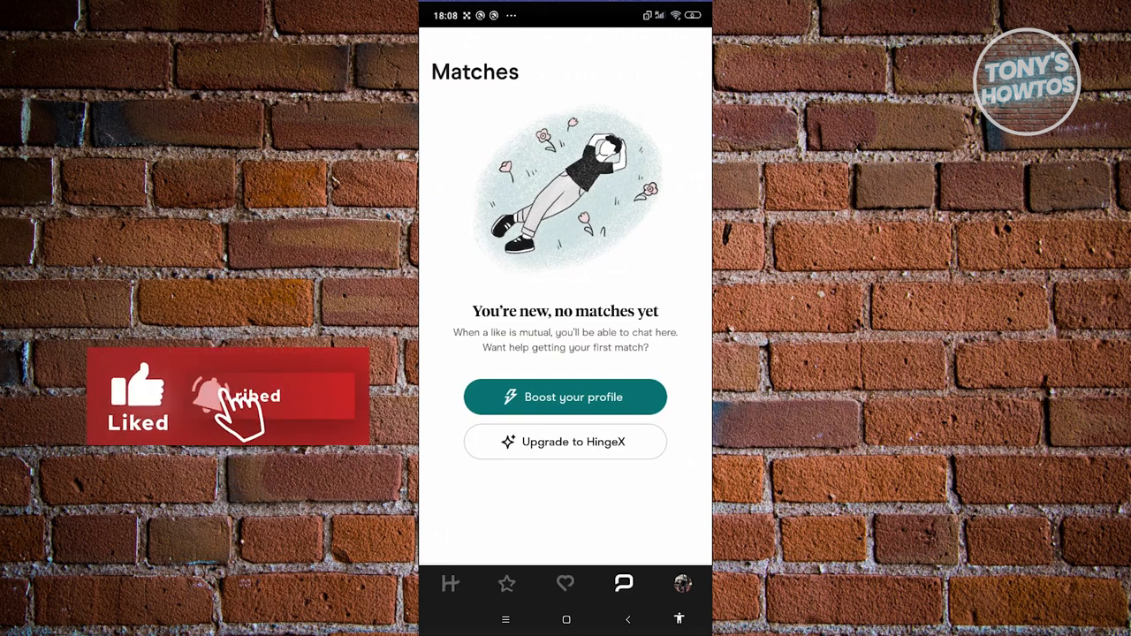